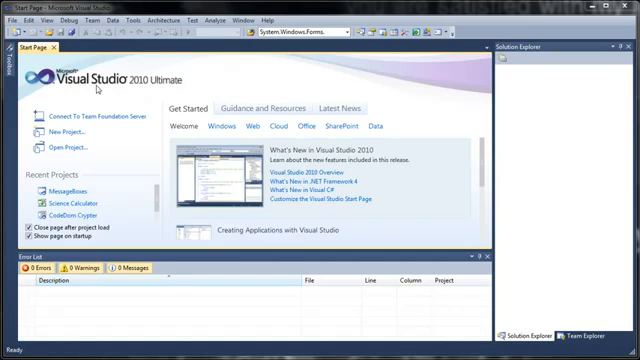
mouse_move(62, 98)
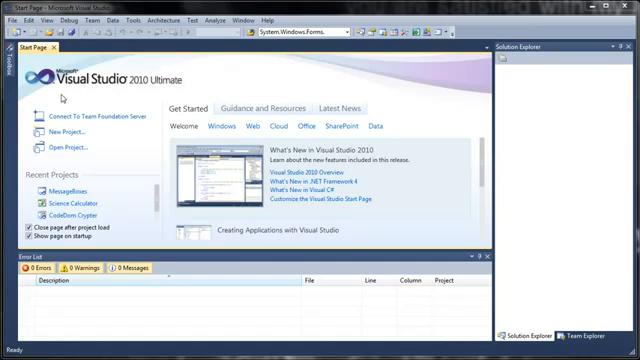
mouse_move(201, 76)
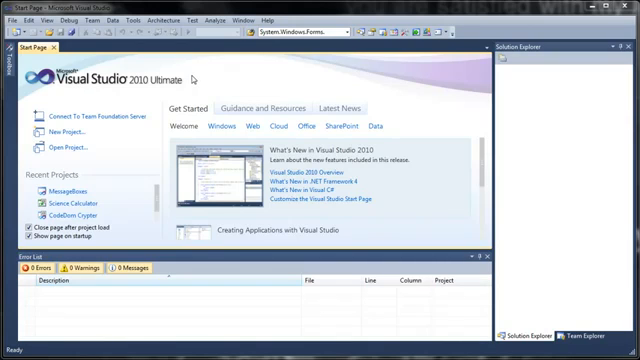
mouse_move(196, 78)
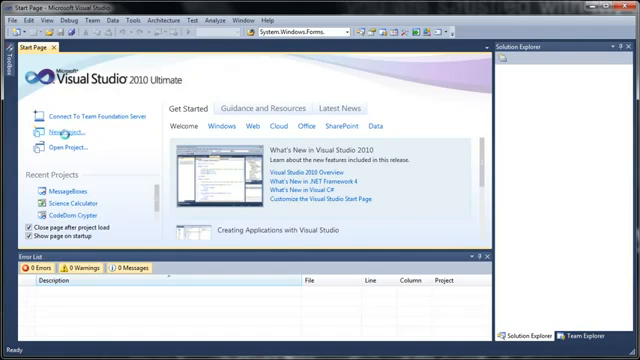
Create a new C# Windows Forms Application project named MessageBoxes
left_click(62, 131)
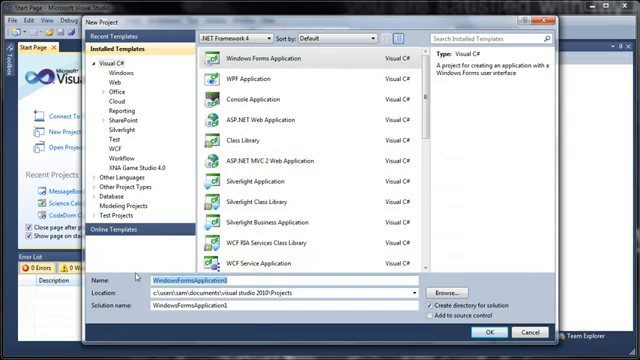
type("MessageBoxes")
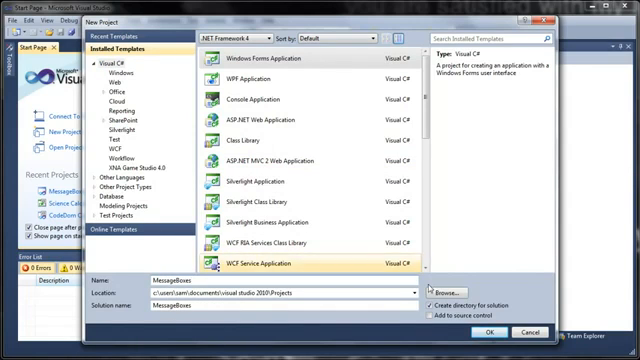
left_click(513, 331)
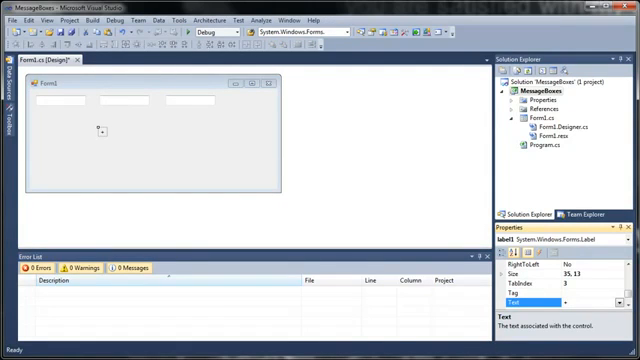
mouse_move(99, 130)
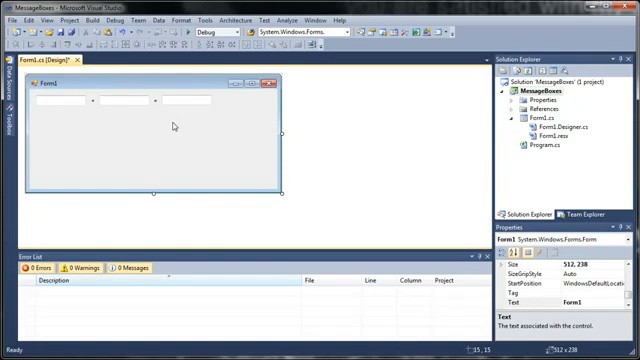
mouse_move(245, 164)
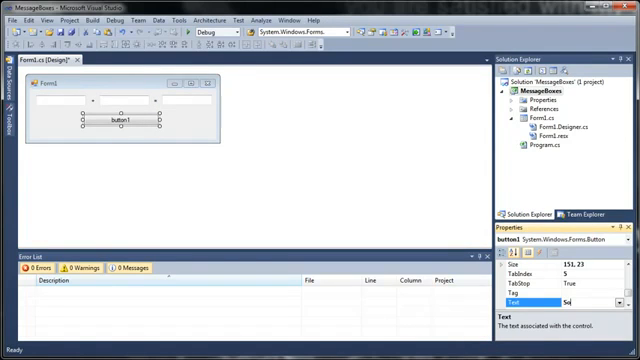
Label the button Solve!, name it btnSolve, and rename the boxes to textNum2 and txtAns
type("Solve!")
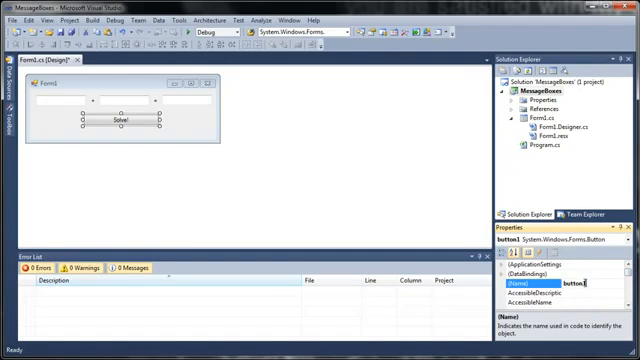
type("btn")
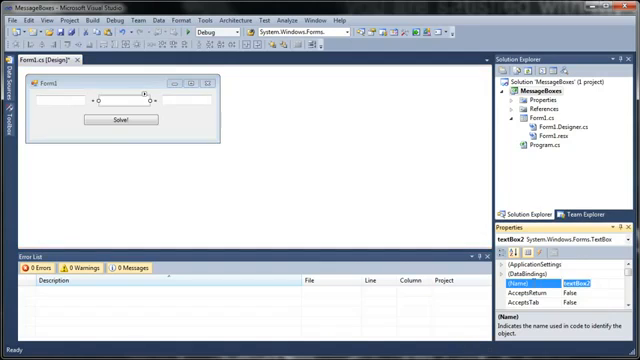
type("textNum2")
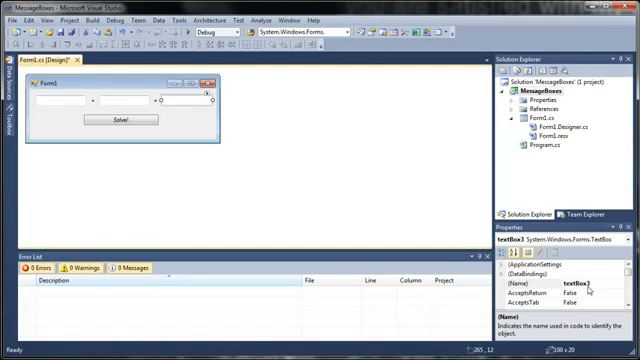
type("txtAns")
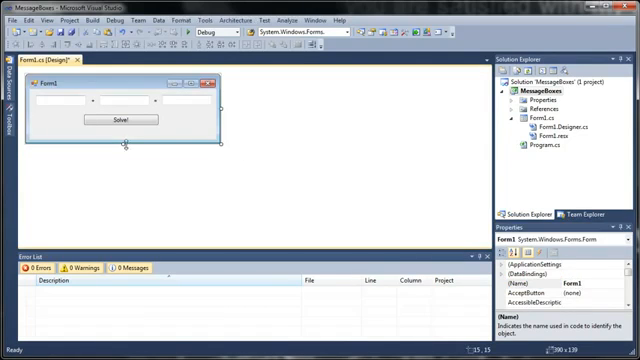
mouse_move(457, 172)
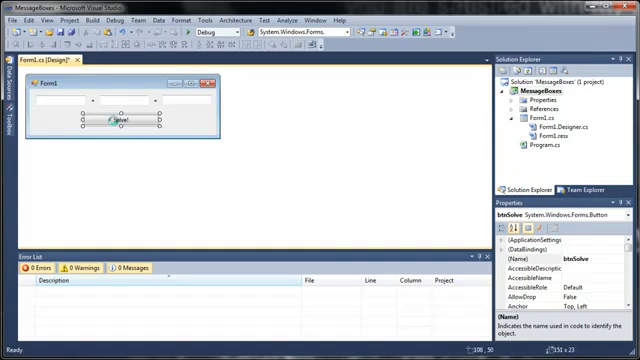
Generate the btnSolve_Click handler from the Solve! button and begin an if statement
double_click(118, 123)
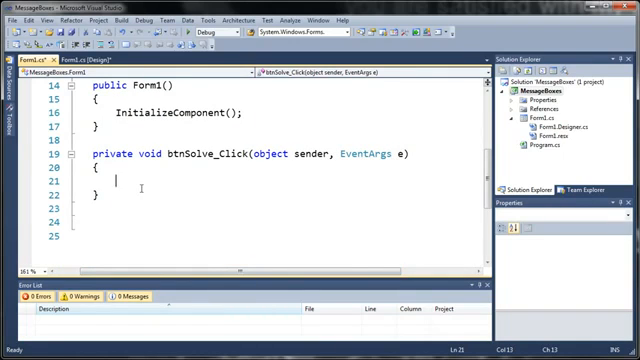
type("if")
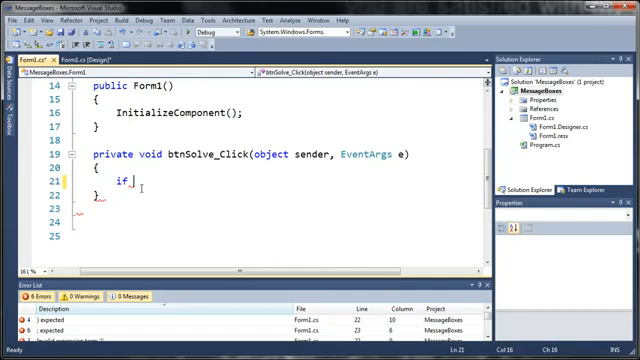
Start MessageBox.Show with a prompt asking to run this operation and a 'Question' caption
type("(MessageBox.Show")
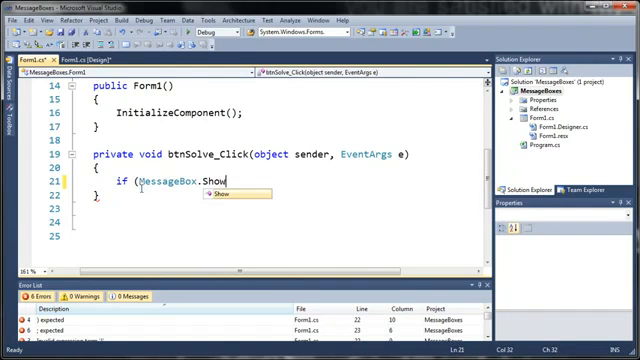
type("(\"Are you sure")
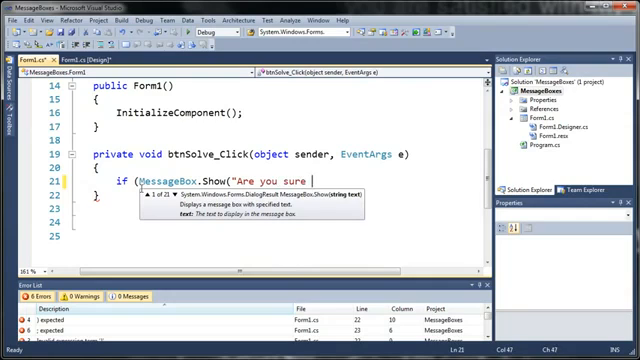
type("you want to per")
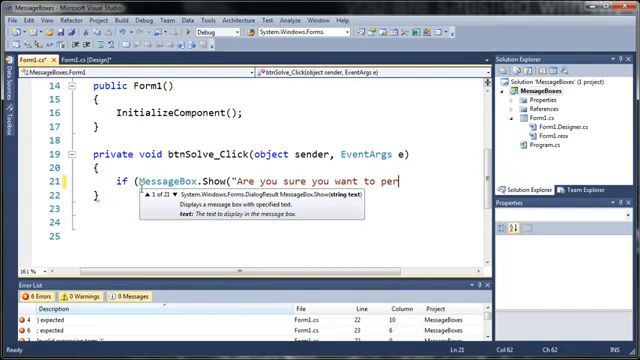
type("run this")
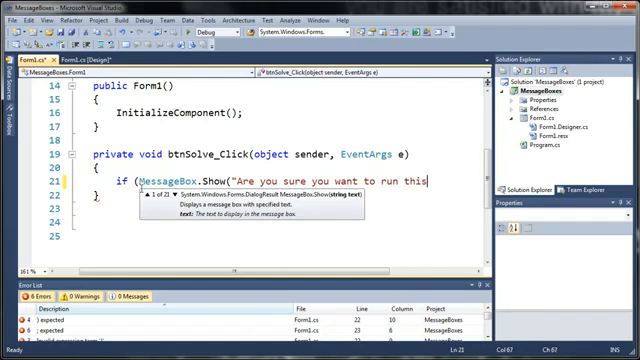
type("operation")
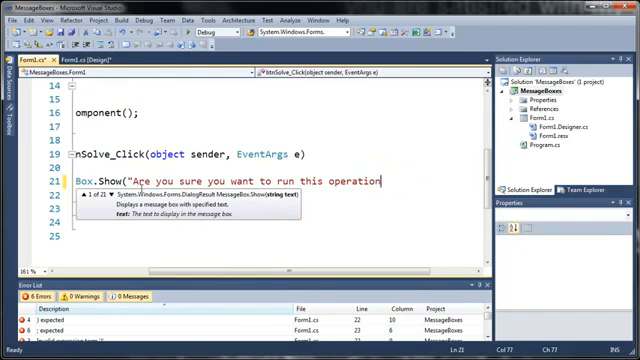
type("?\", \"")
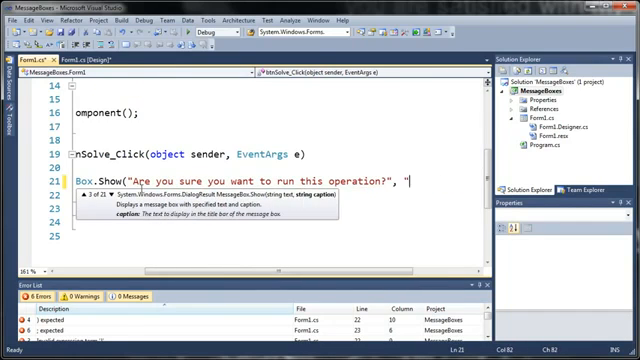
type("Qu")
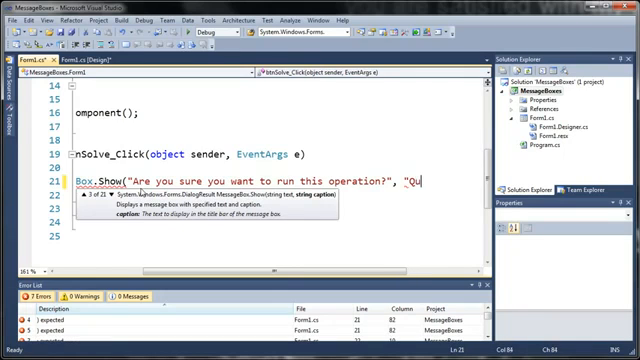
type("estion\",")
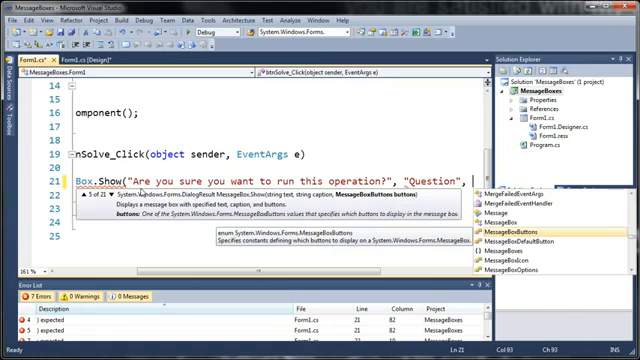
Add MessageBoxButtons.OKCancel and MessageBoxIcon.Question arguments and close the Show call
type("MessageBoxBu")
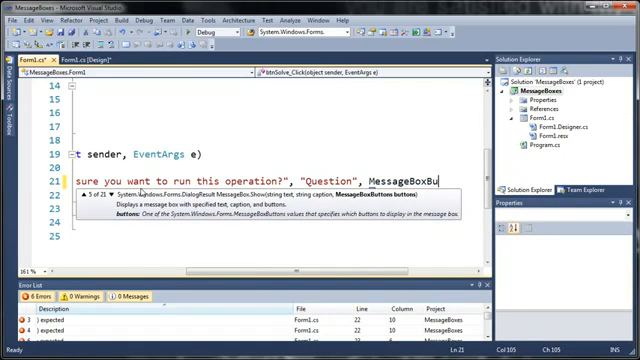
key("BackSpace")
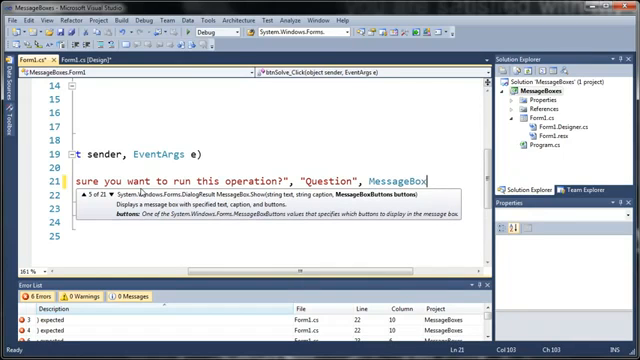
type(".OKCancel")
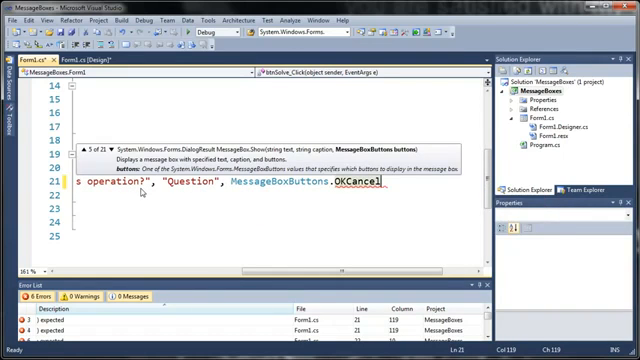
type(", MessageBoxIcon.")
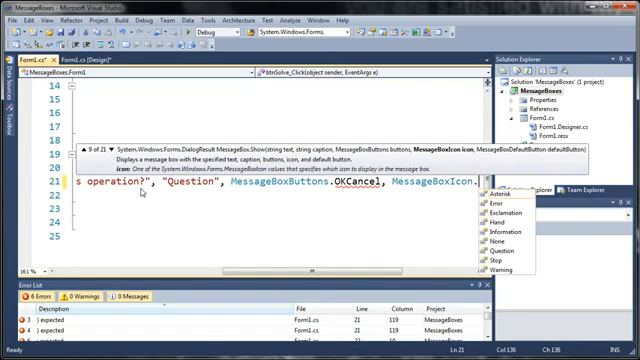
type("Question")
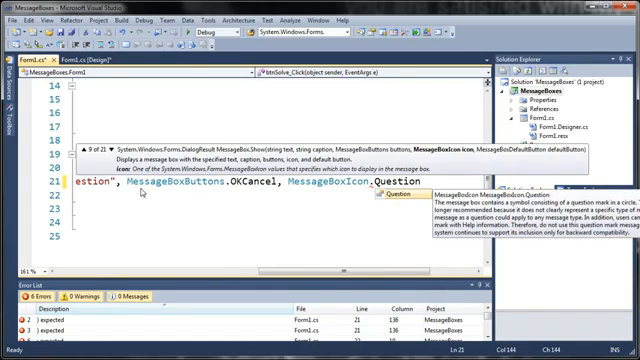
type(")")
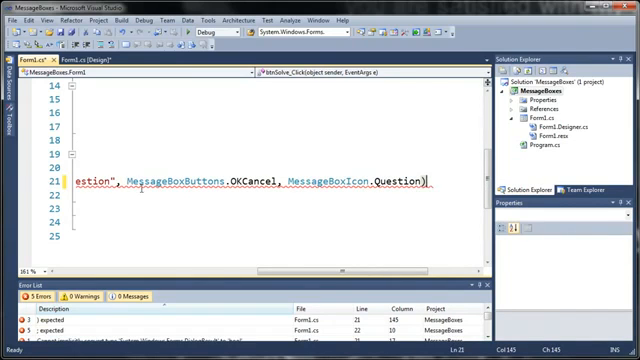
type("=")
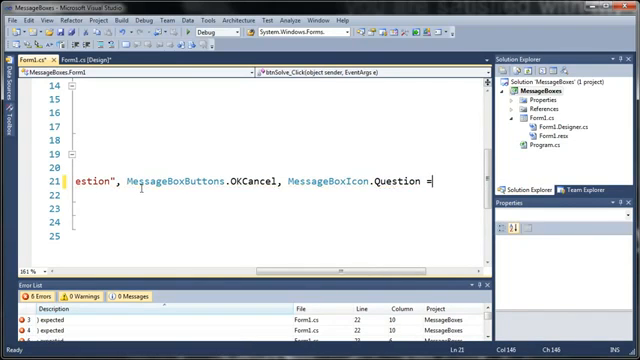
Compare the MessageBox.Show result with System.Windows.Forms.DialogResult in the if condition
type(")")
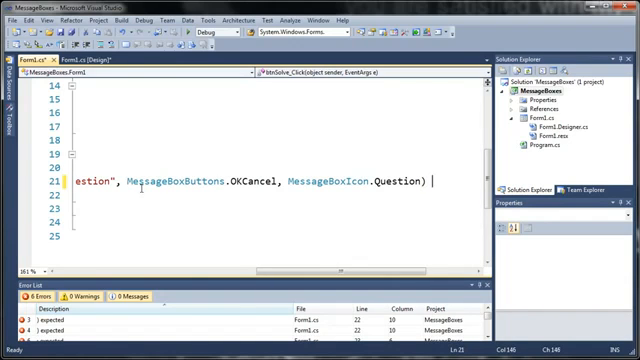
type("==")
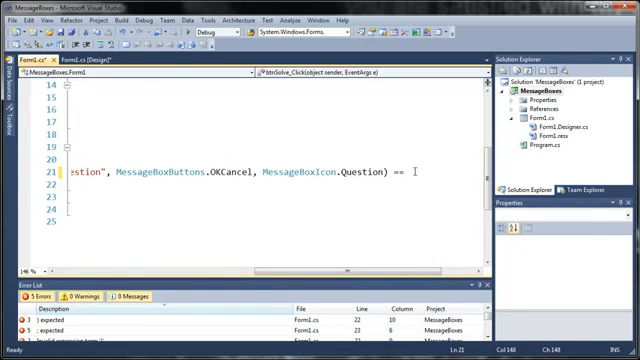
type("System.Windows.Forms.")
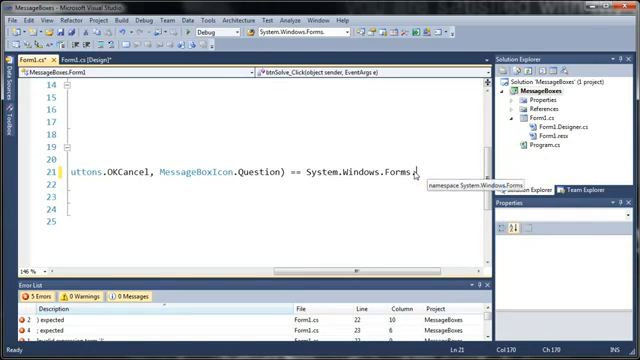
type("Dial")
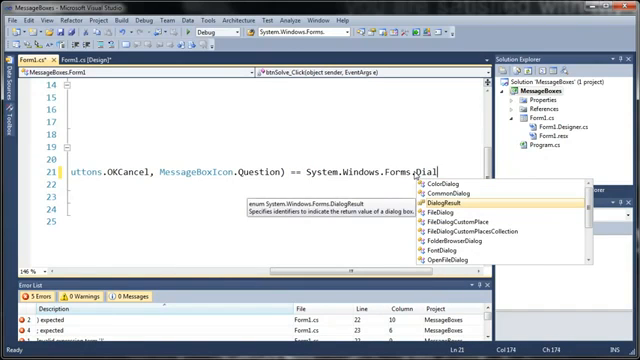
type("ogResul")
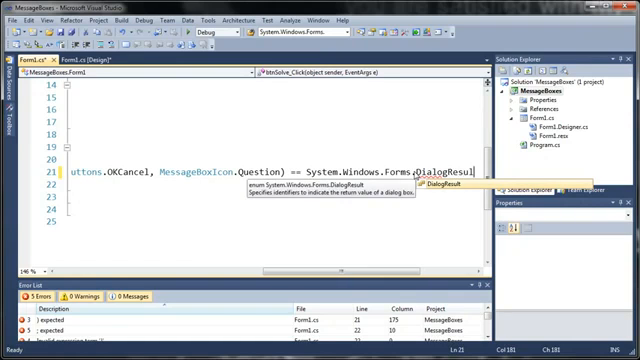
type(".")
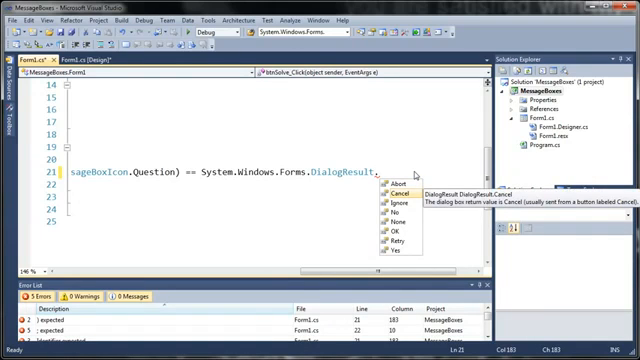
mouse_move(388, 202)
type("{")
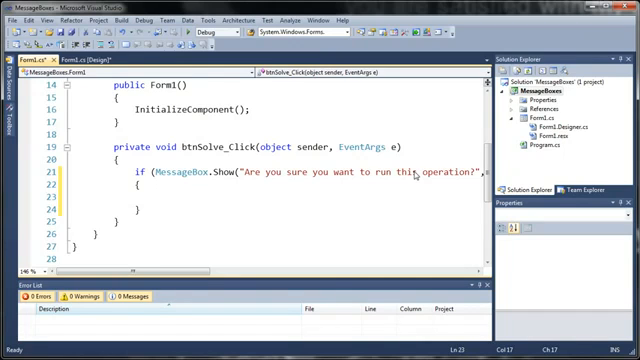
Write txtAns.Text = Convert.ToInt32(txtNum1.Text) + Convert.ToInt32(txtNum2) inside the if block
type("txtAns.Text")
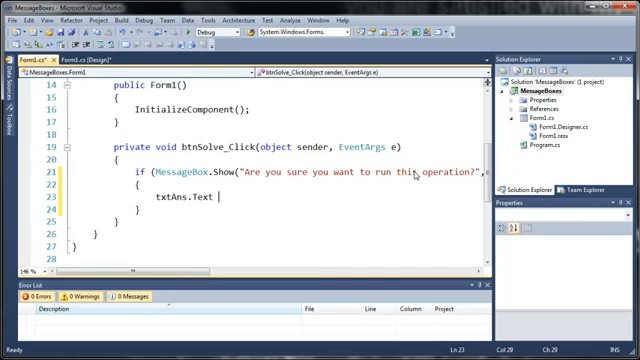
type("=")
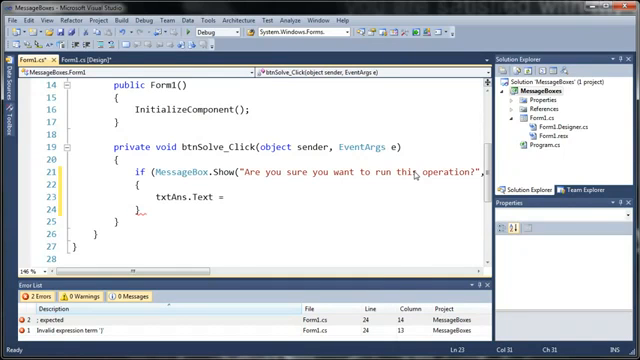
type("Convert.ToInt32")
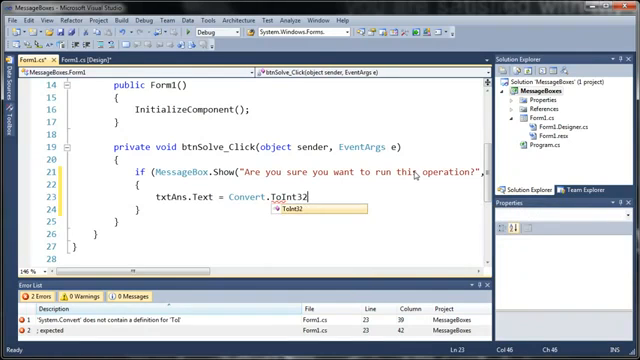
type("(")
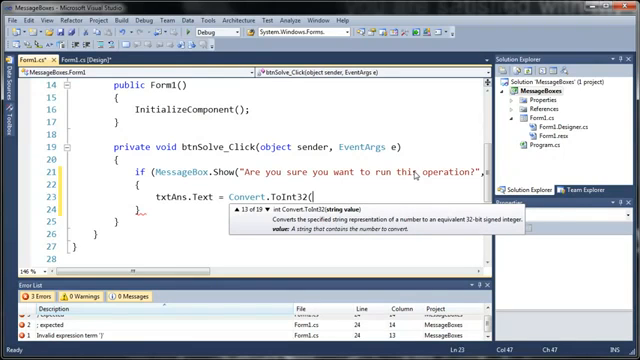
type("txtNum1.Text")
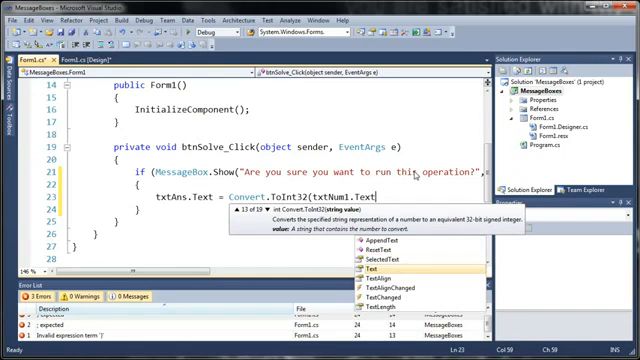
type("+")
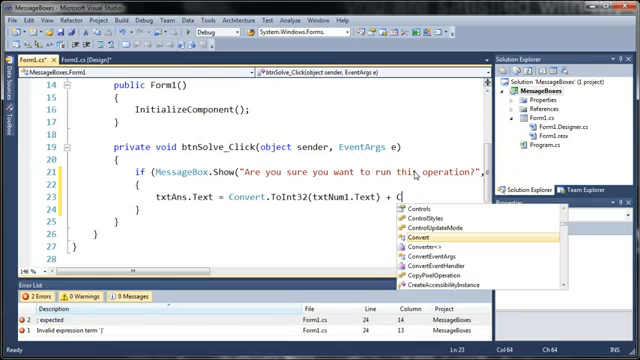
type("Convert.ToInt32(txtNum2);")
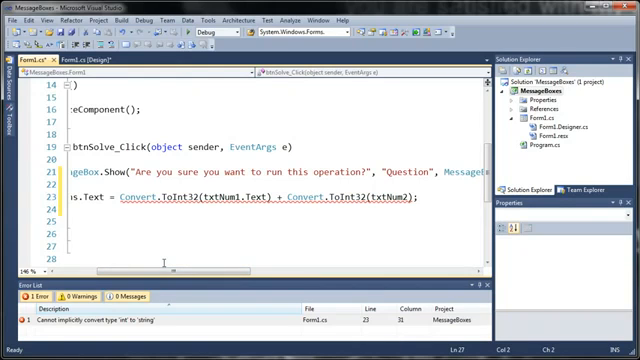
Parenthesize the sum and prefix it with Convert.ToString( to fix the conversion error
scroll("left", 3)
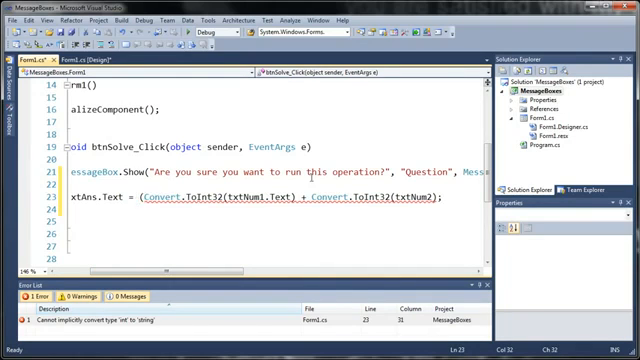
type(")")
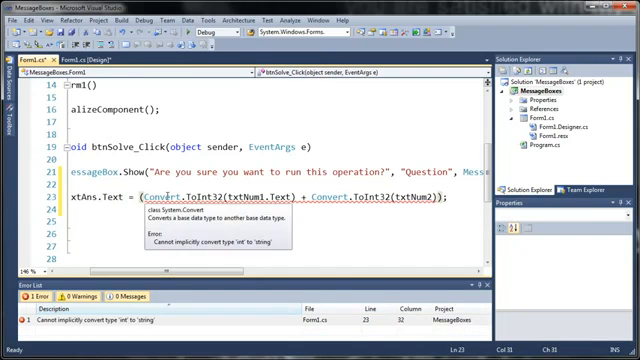
type("Convert.ToStr")
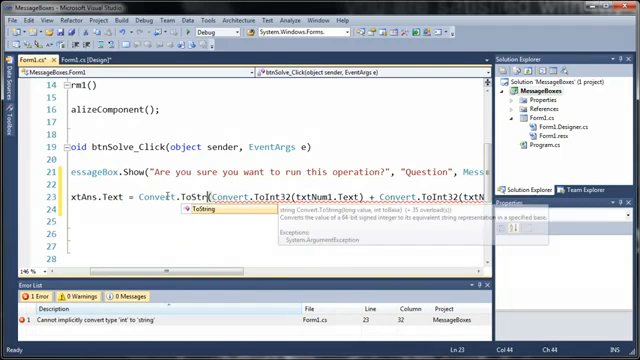
type("(")
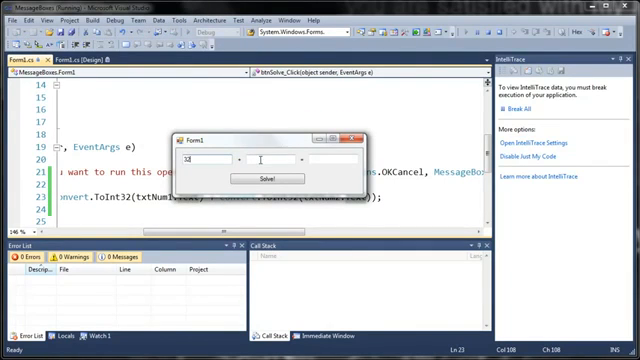
Solve and confirm with OK, enter 12414, then solve again to raise the Question prompt
left_click(264, 179)
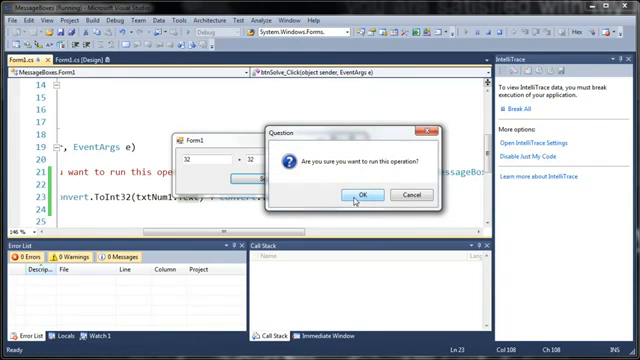
left_click(368, 194)
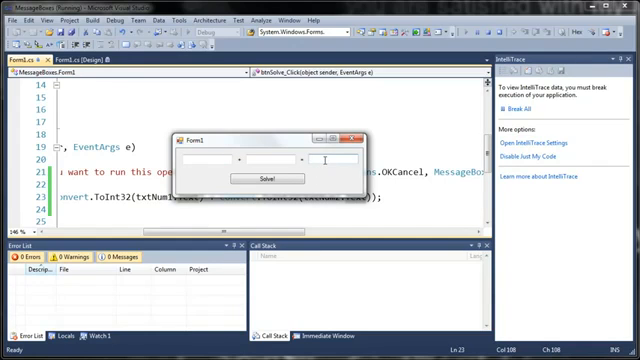
type("12414")
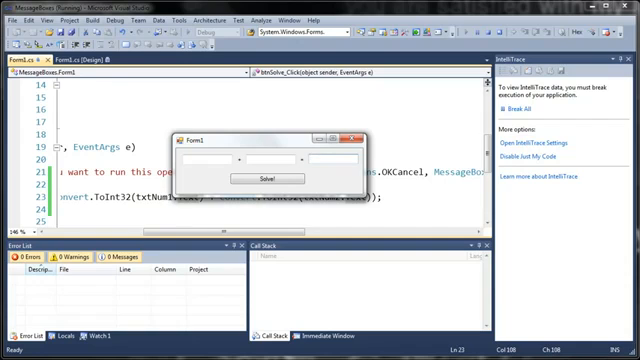
left_click(264, 178)
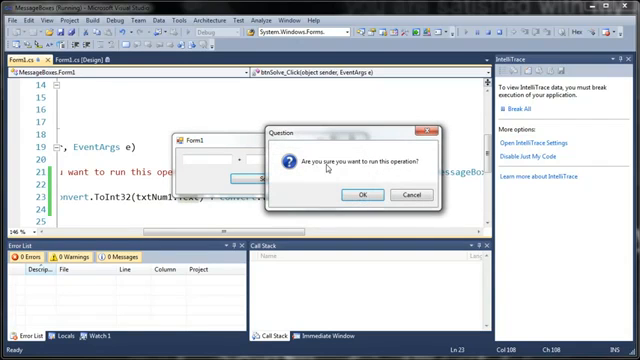